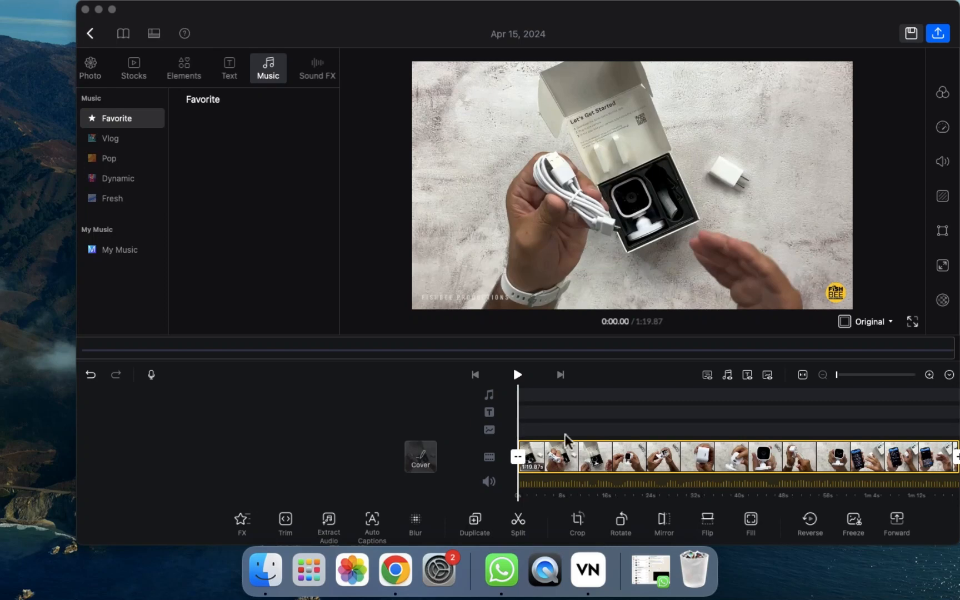
- Duplicate the unboxing clip on the timeline, then undo the duplication
click(632, 457)
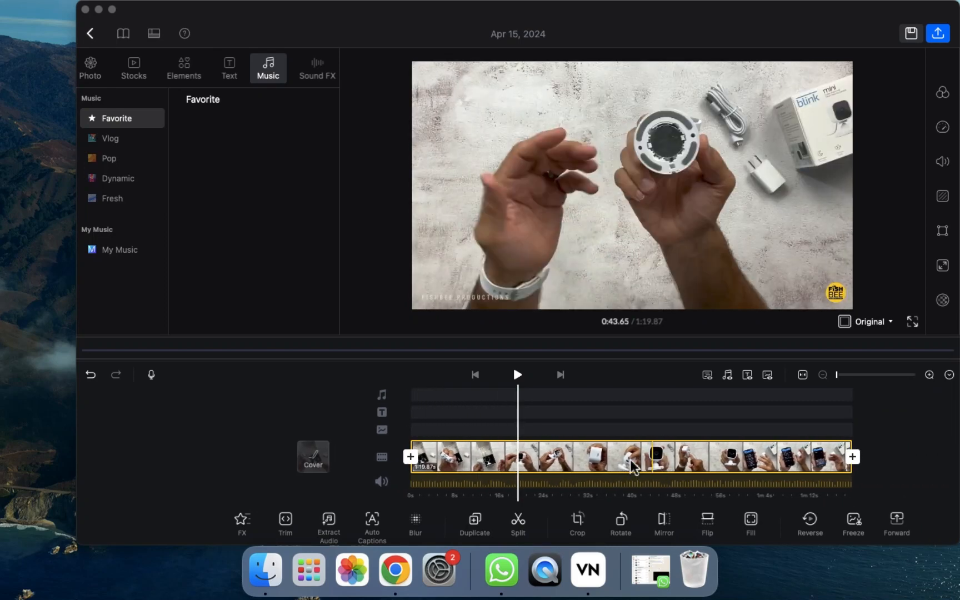
click(495, 457)
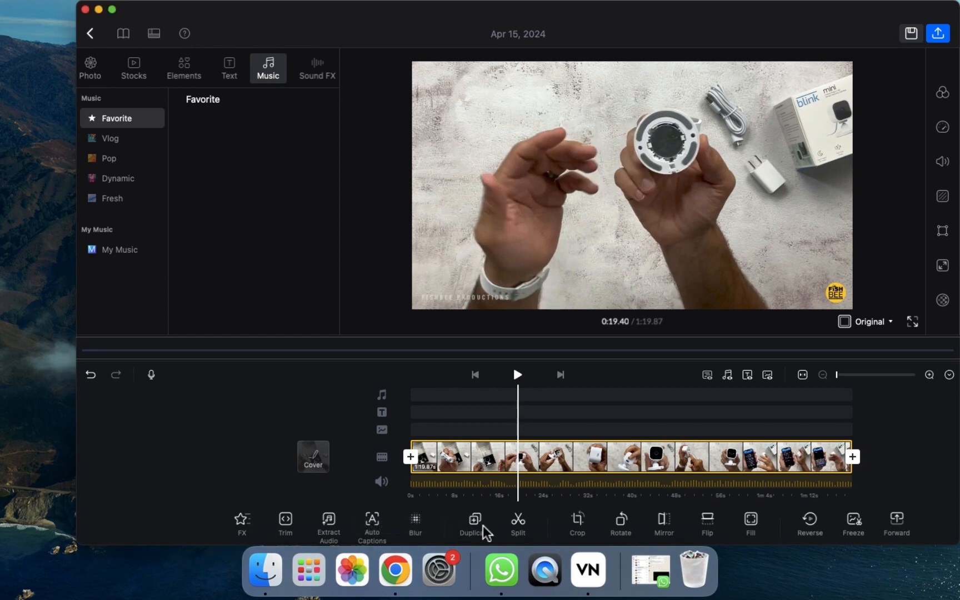
click(616, 457)
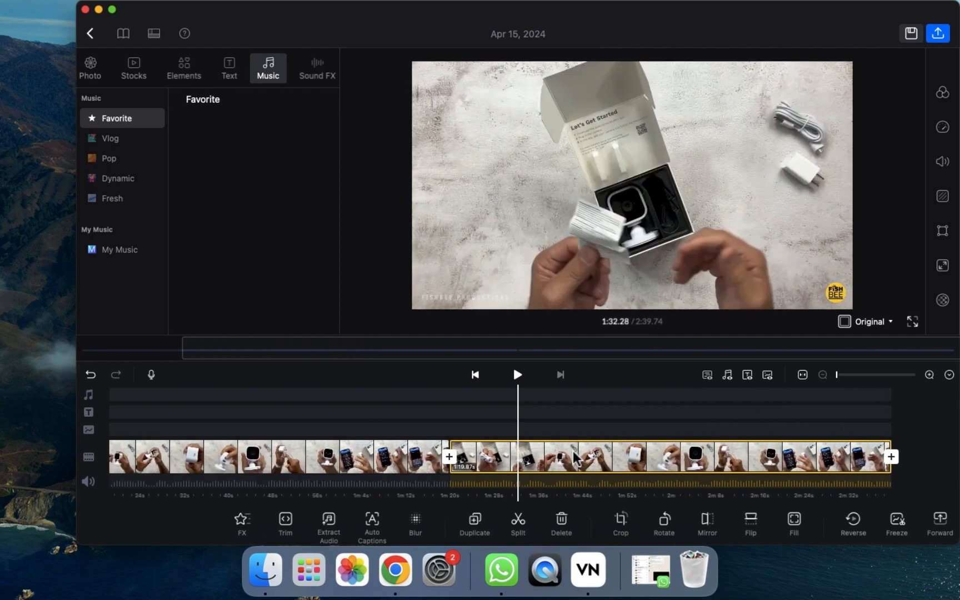
click(90, 375)
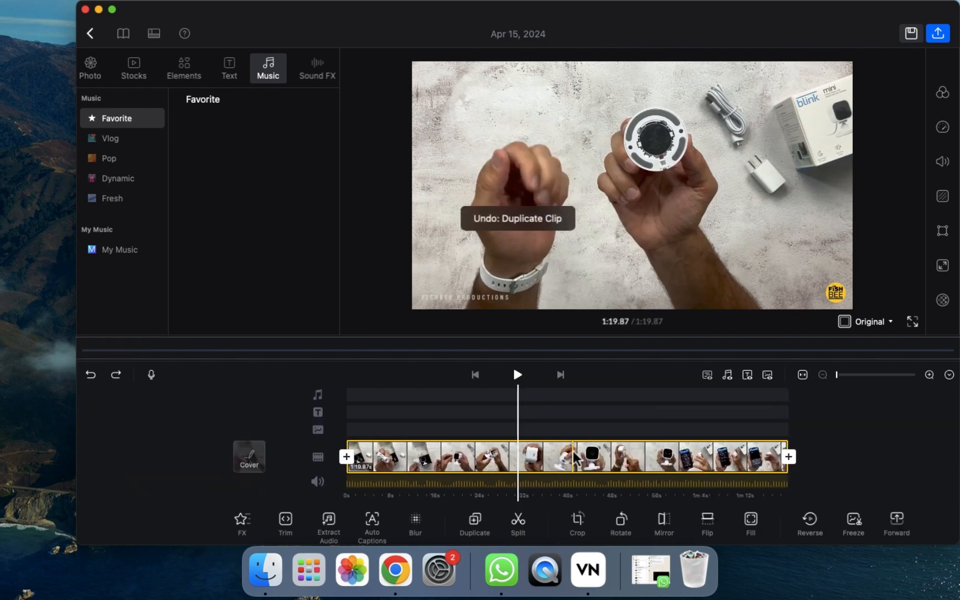
click(90, 375)
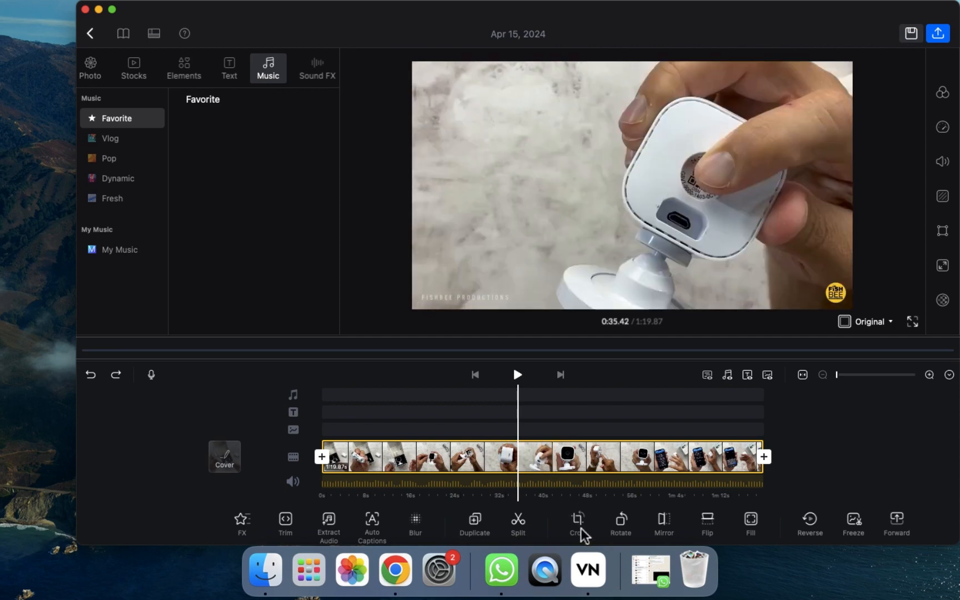
- Preview 1:1, 4:5, 2:3 and Free crops, keep the clip at Original ratio and confirm
click(577, 523)
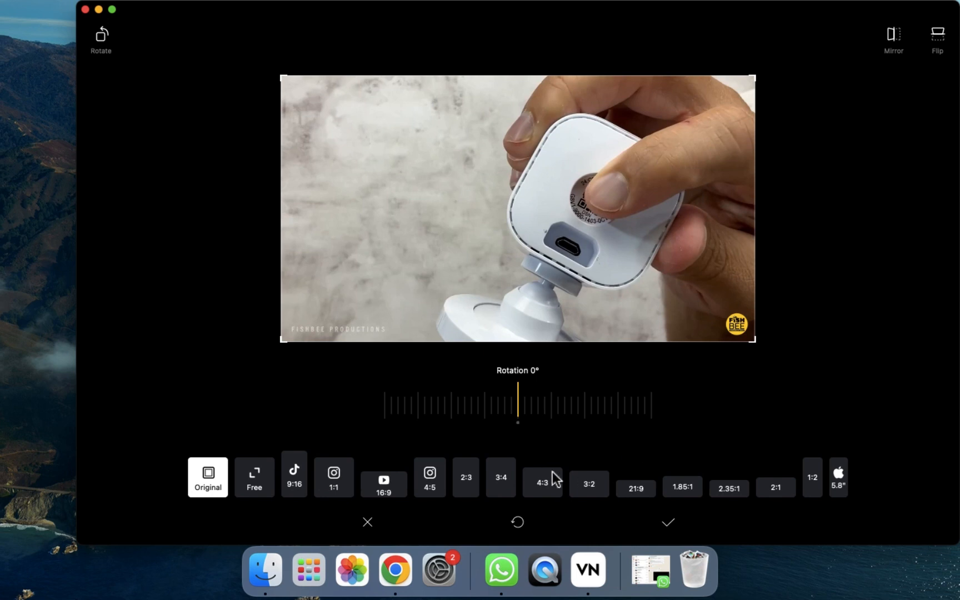
mouse_move(267, 471)
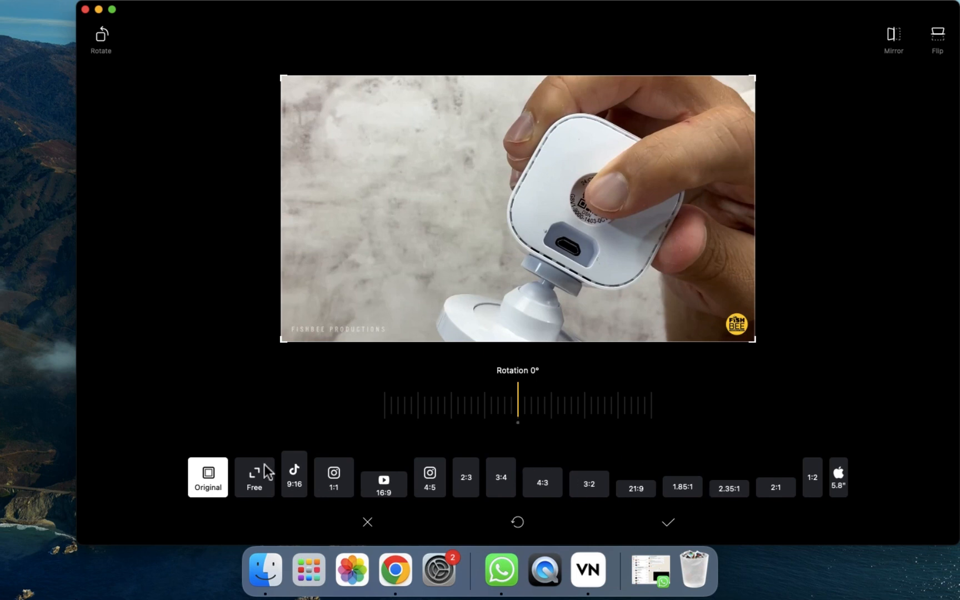
mouse_move(306, 500)
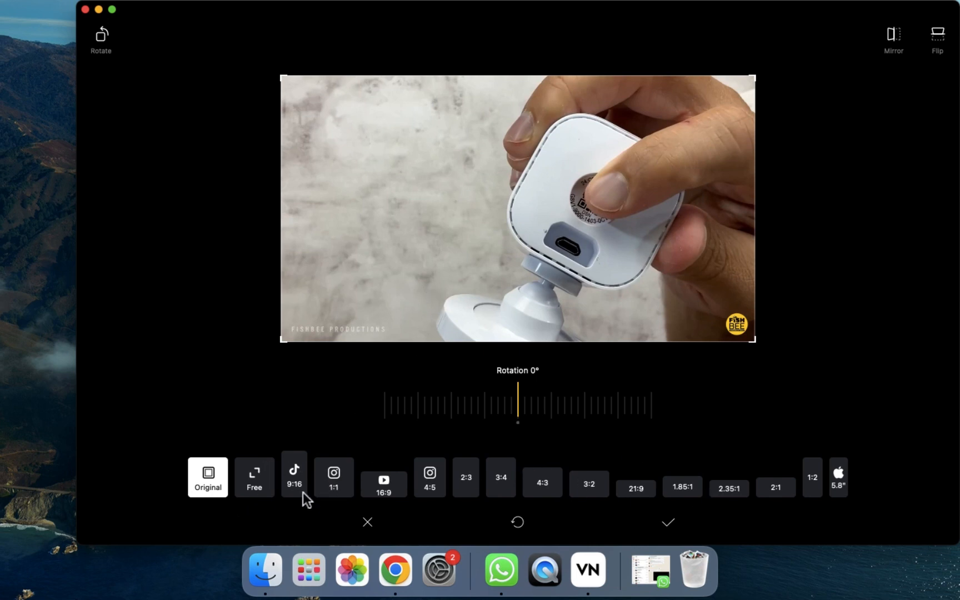
click(334, 477)
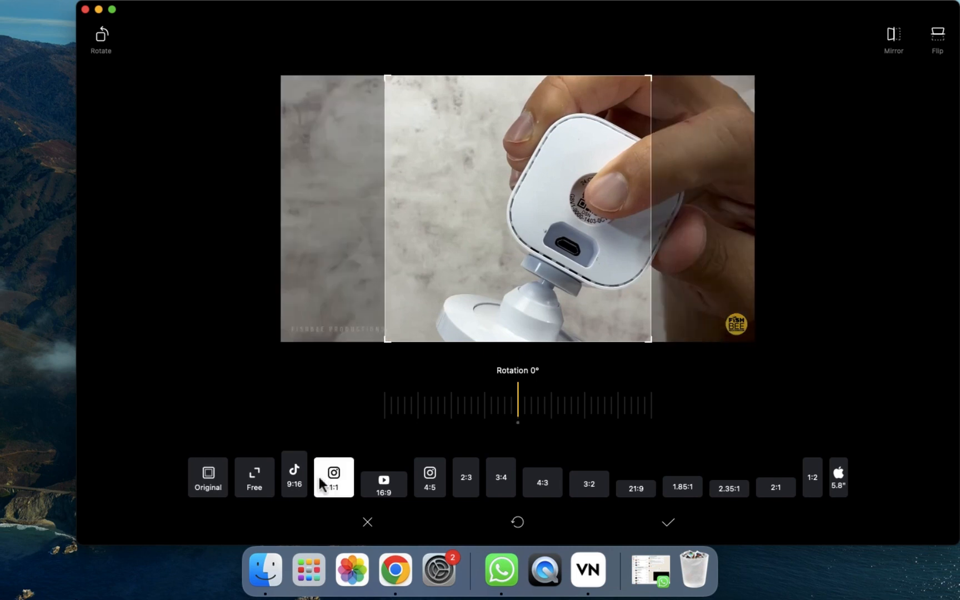
click(429, 478)
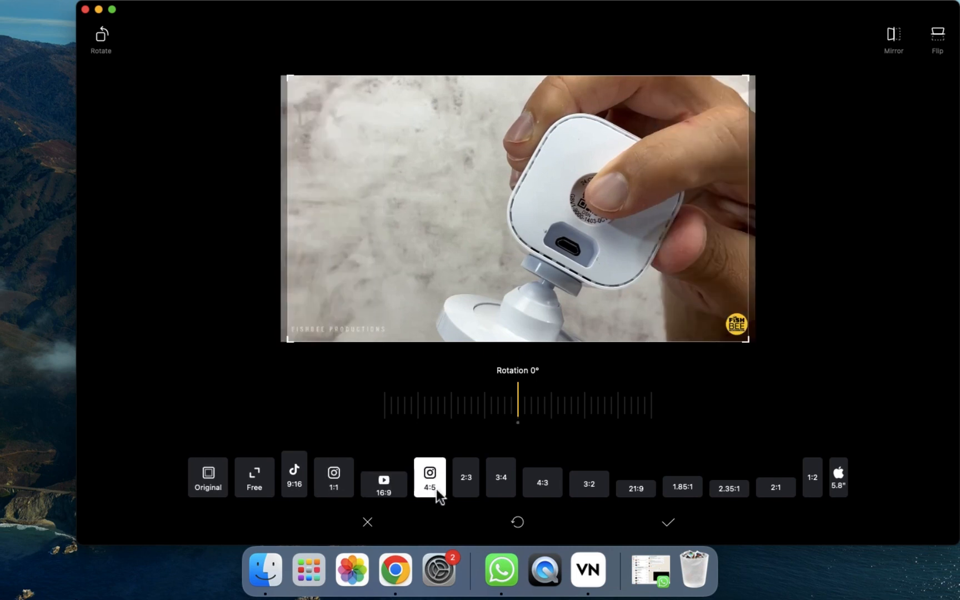
click(466, 476)
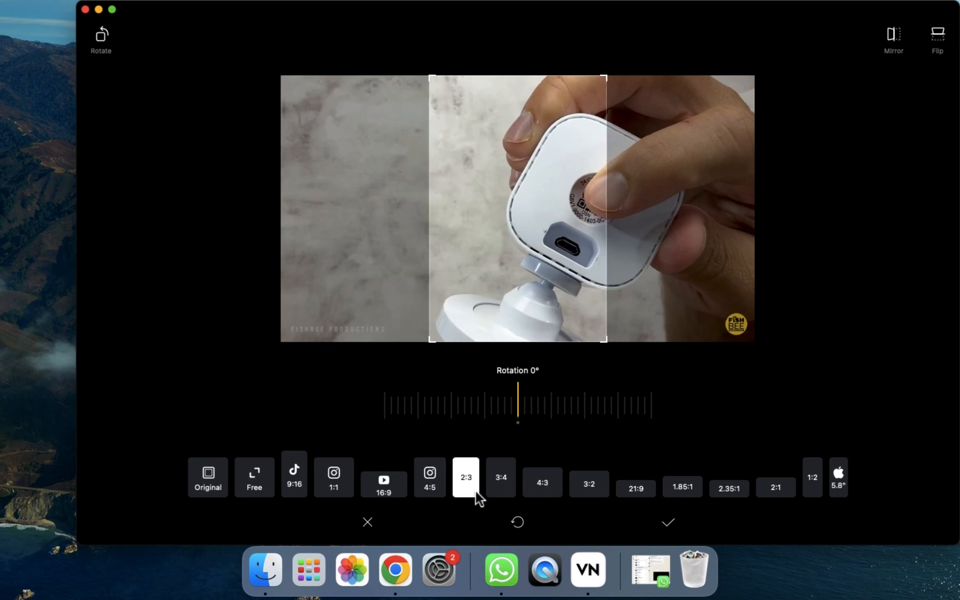
mouse_move(632, 486)
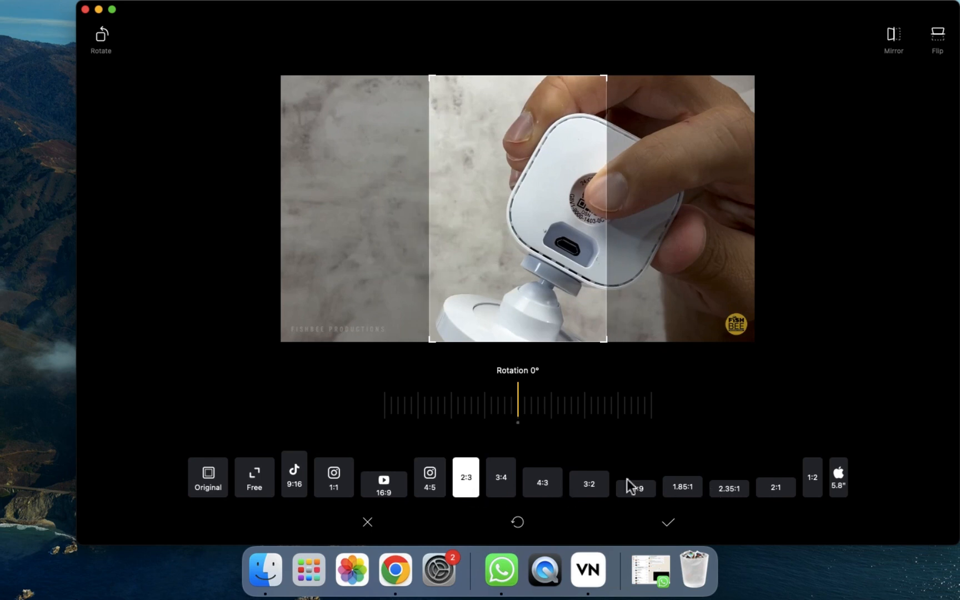
click(254, 477)
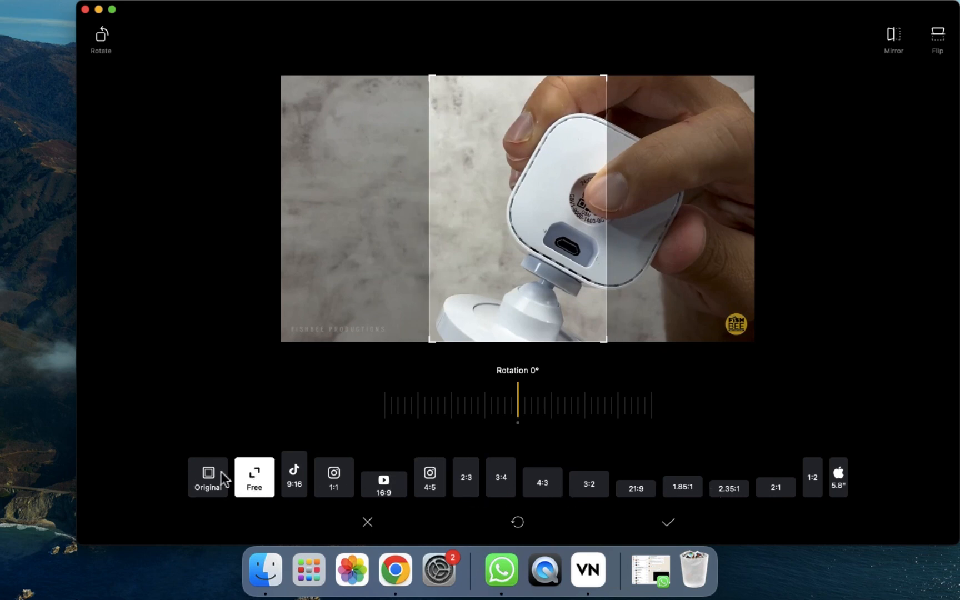
click(206, 477)
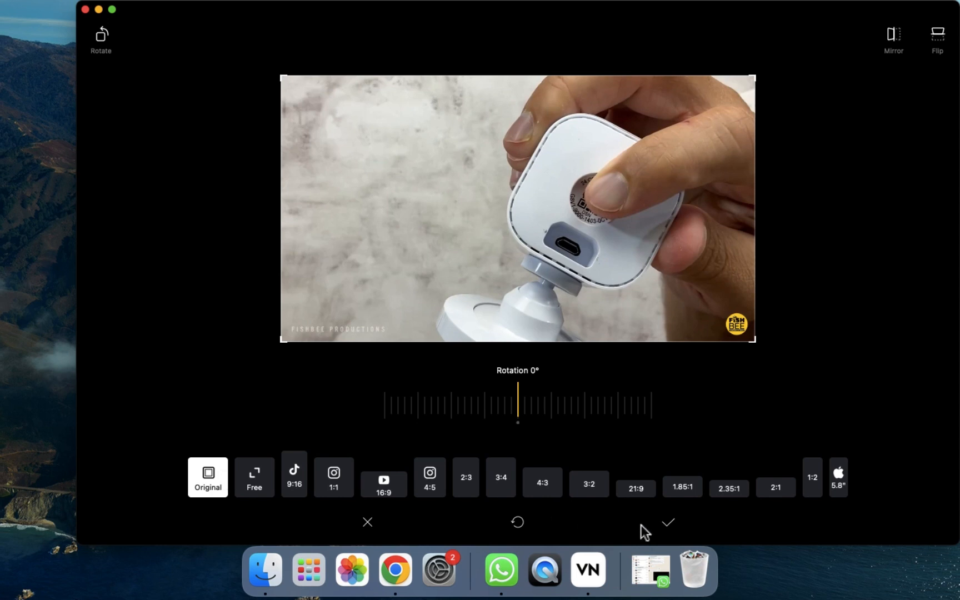
click(668, 521)
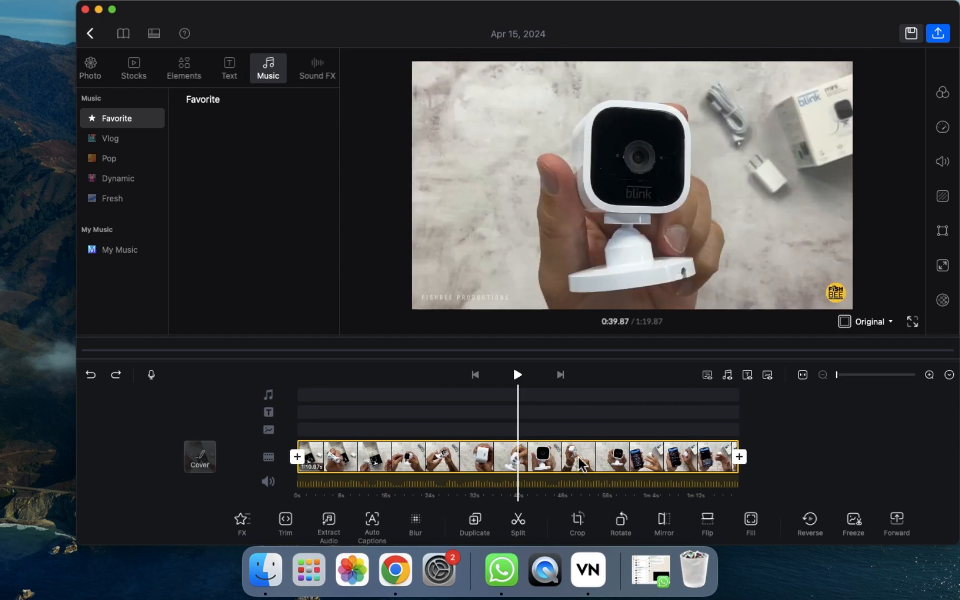
mouse_move(580, 465)
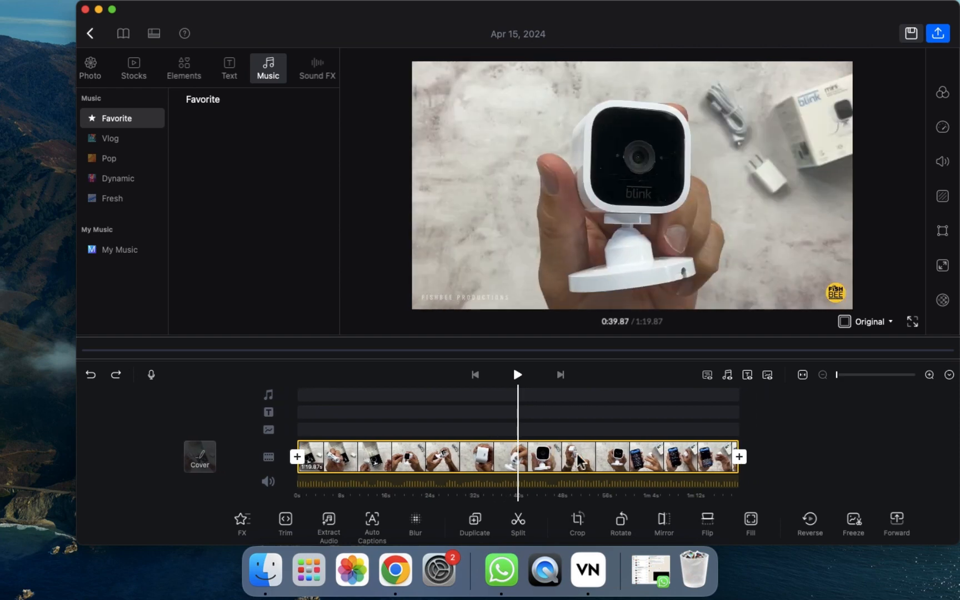